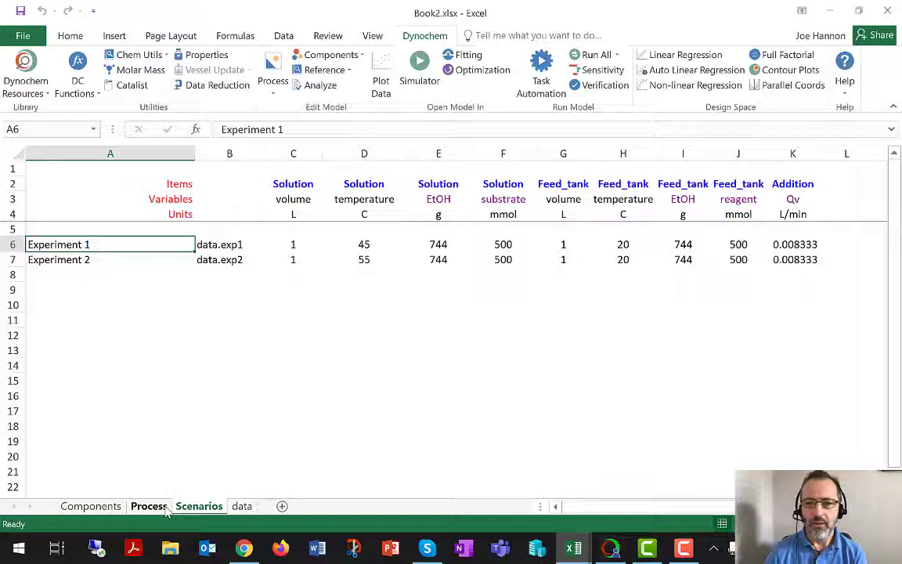
- Show the Process sheet from the top and select the Solution reagent row
{"action": "left_click", "coordinate": [148, 505]}
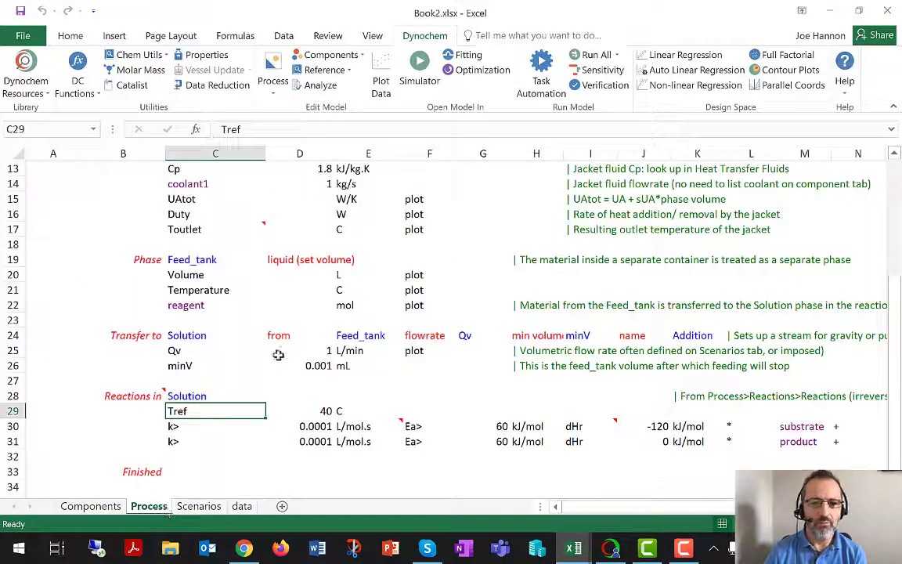
{"action": "scroll", "scroll_direction": "up", "scroll_amount": 3}
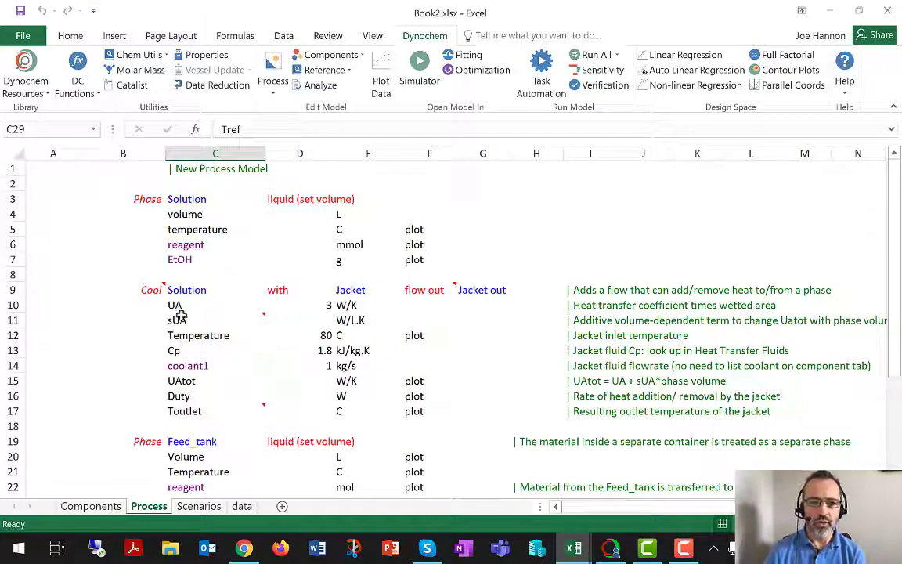
{"action": "left_click", "coordinate": [53, 244]}
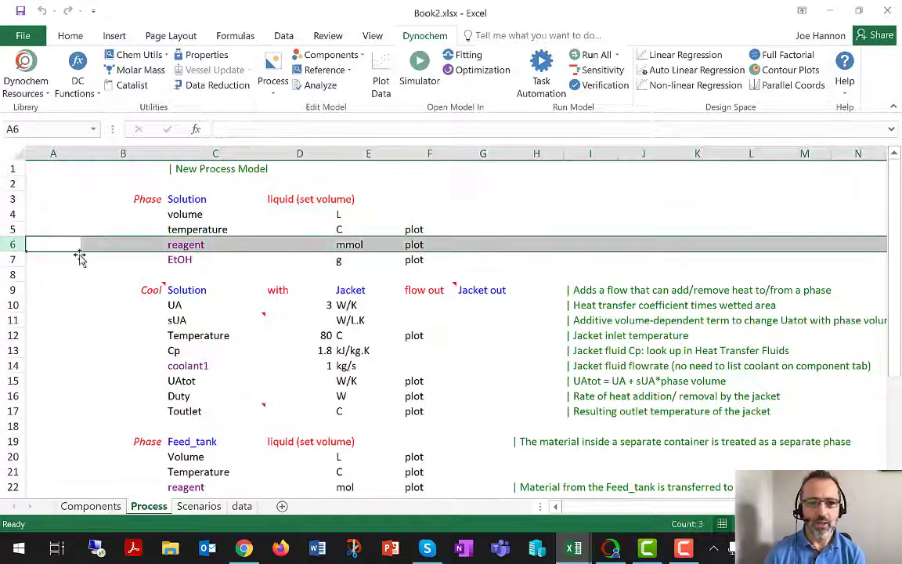
{"action": "mouse_move", "coordinate": [317, 325]}
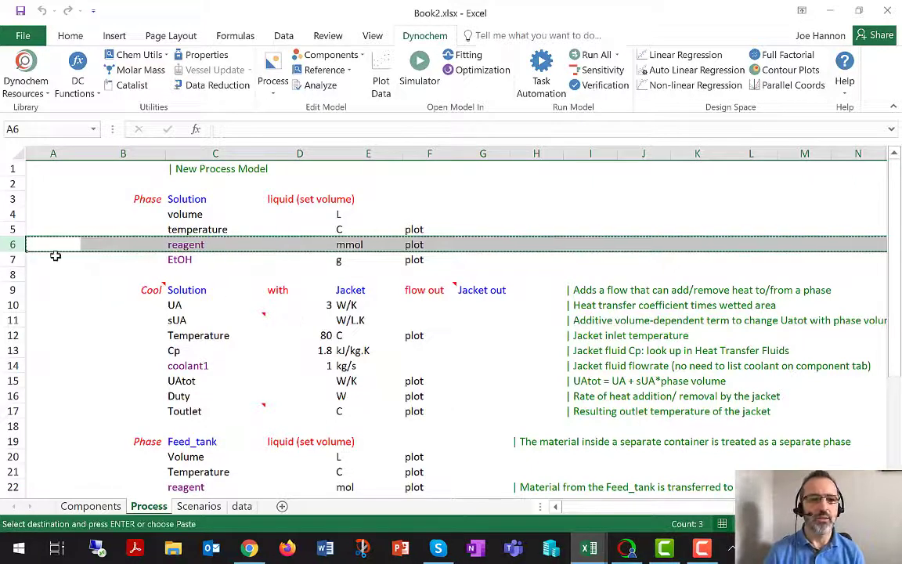
- Insert copies of the reagent row above EtOH and rename them product and ImpA
{"action": "left_click", "coordinate": [53, 259]}
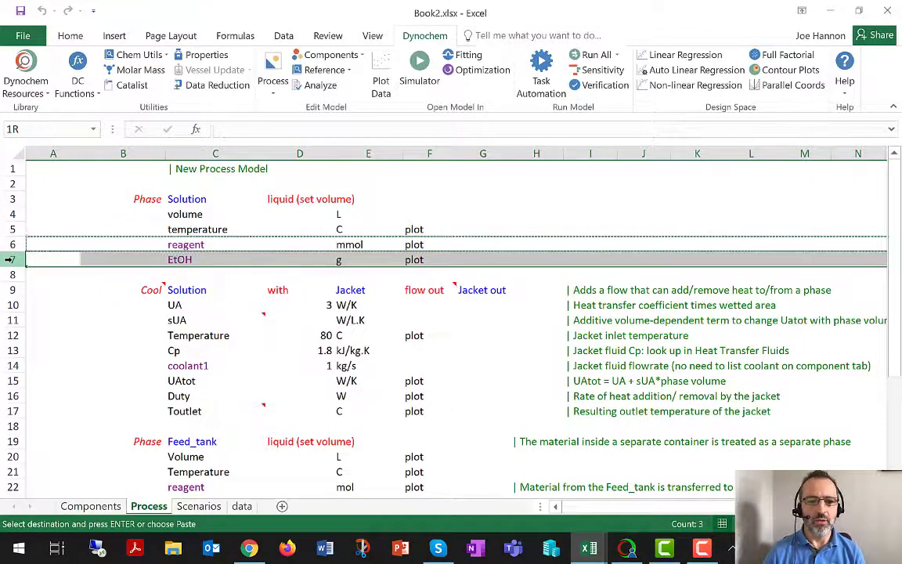
{"action": "right_click", "coordinate": [54, 259]}
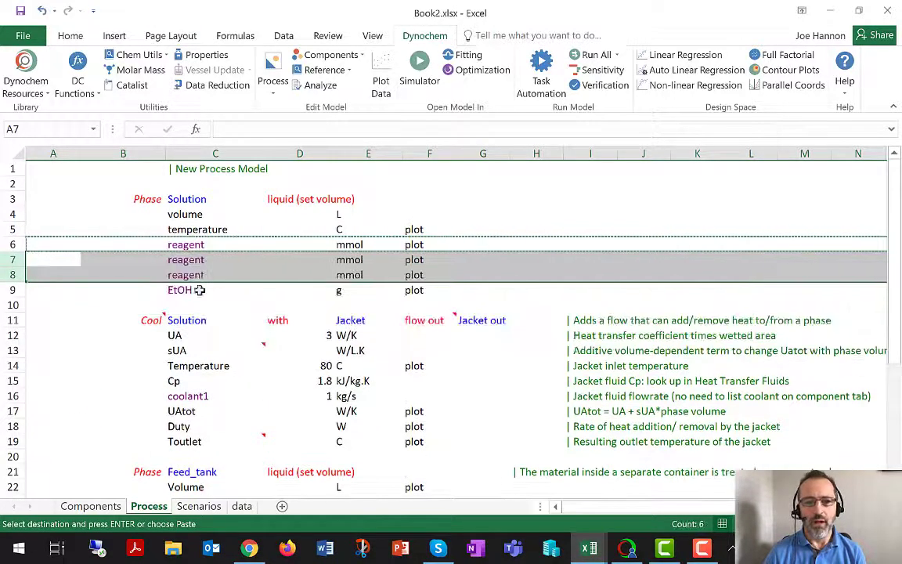
{"action": "left_click", "coordinate": [215, 259]}
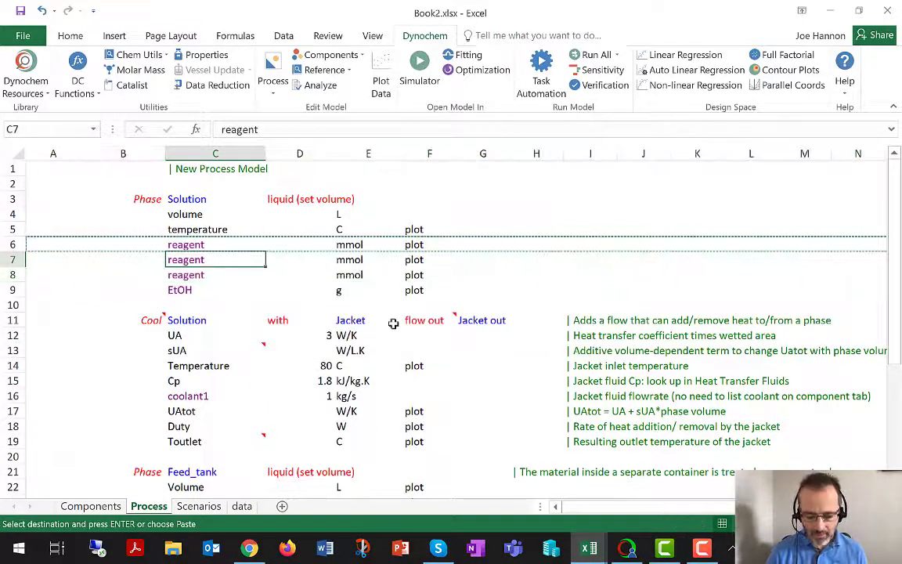
{"action": "type", "text": "product"}
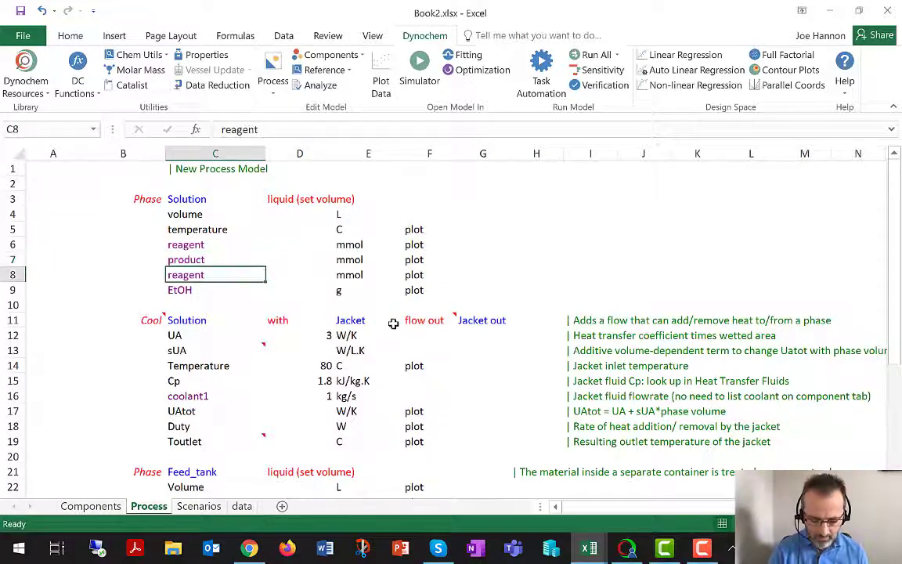
{"action": "type", "text": "lmp"}
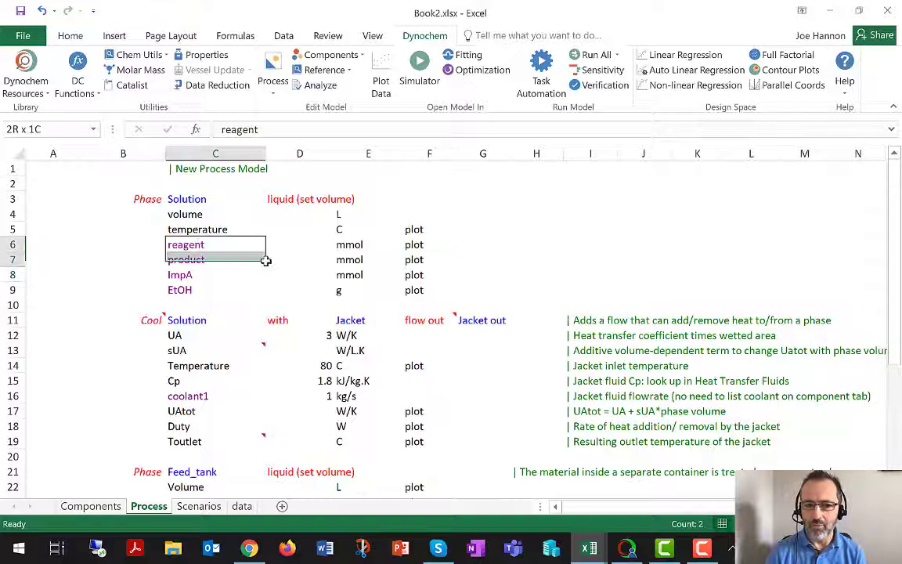
{"action": "left_click_drag", "start_coordinate": [215, 244], "coordinate": [368, 274]}
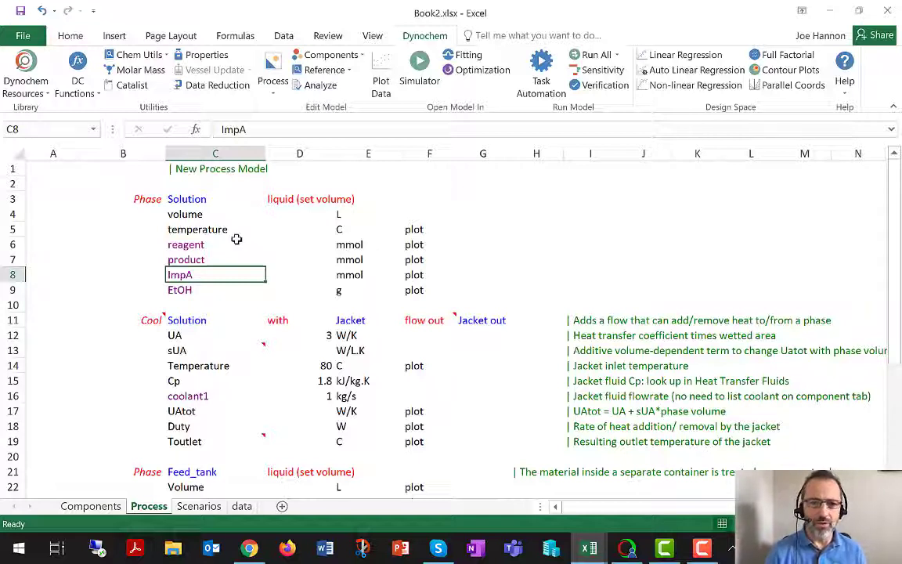
{"action": "mouse_move", "coordinate": [81, 232]}
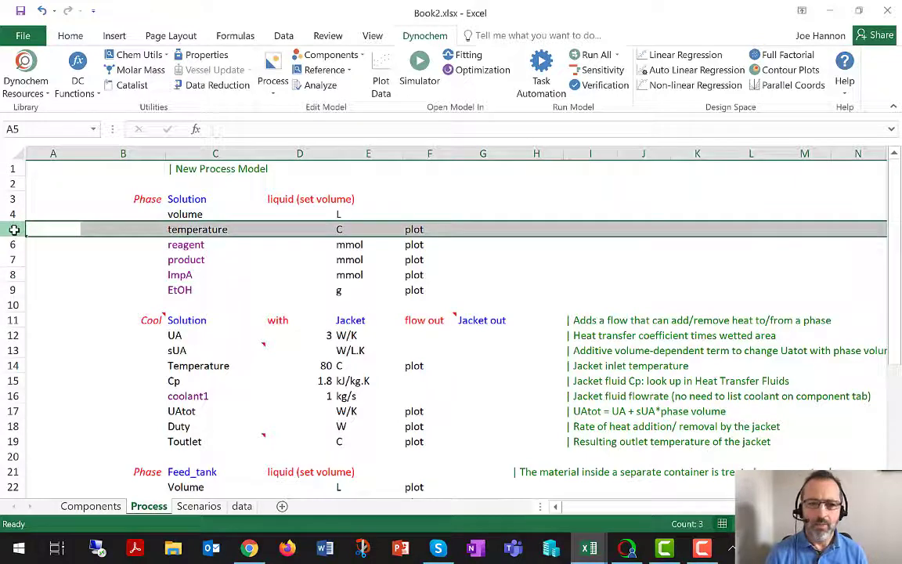
- Insert a row above temperature with name Qr and unit W
{"action": "right_click", "coordinate": [15, 228]}
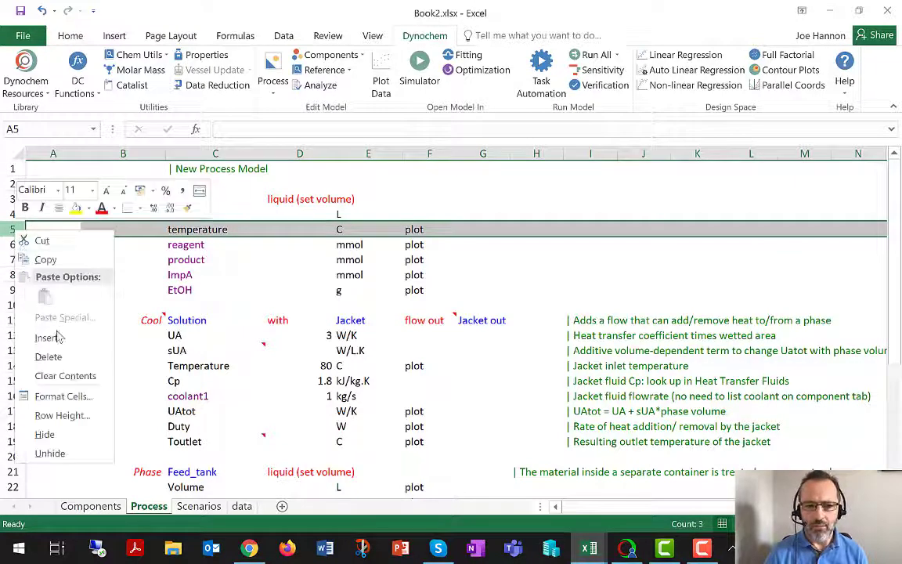
{"action": "left_click", "coordinate": [48, 337]}
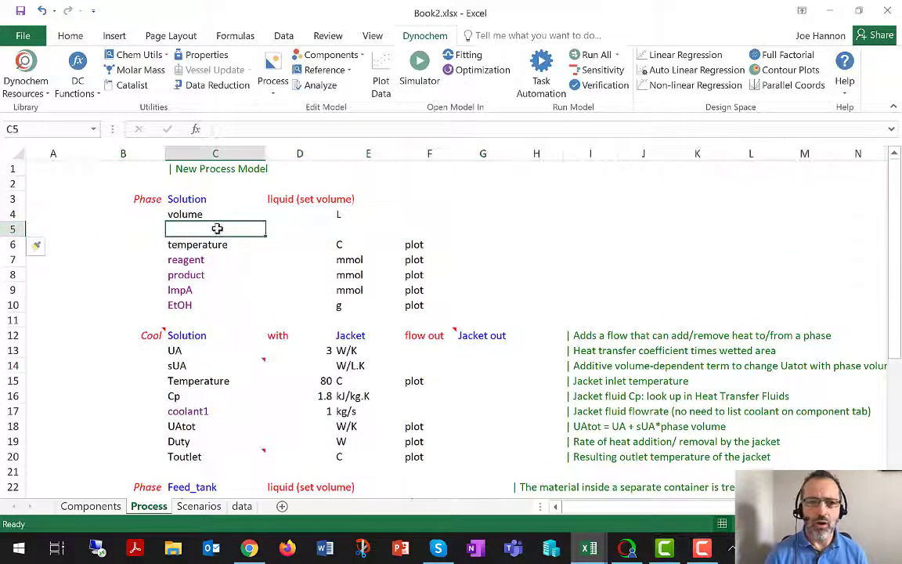
{"action": "type", "text": "Qr"}
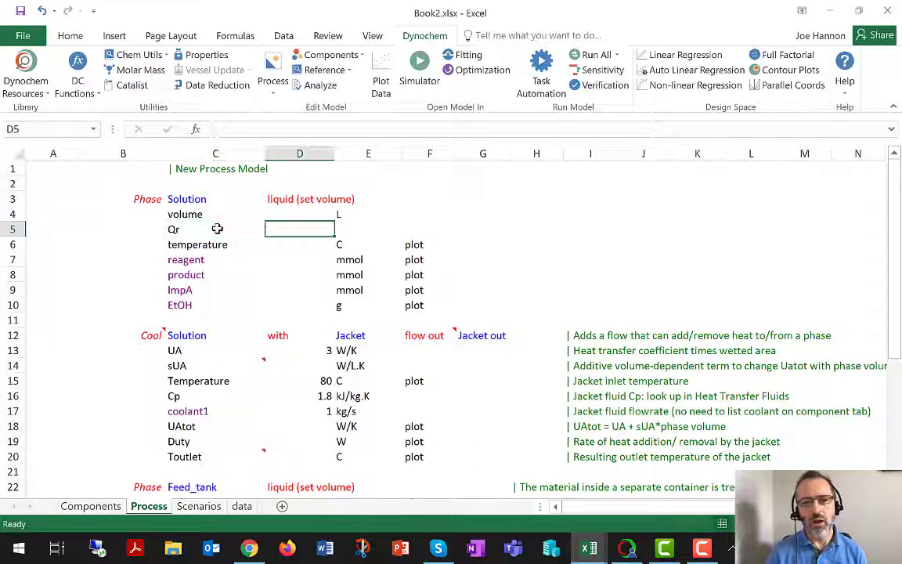
{"action": "type", "text": "W"}
{"action": "left_click", "coordinate": [430, 228]}
{"action": "type", "text": "plot"}
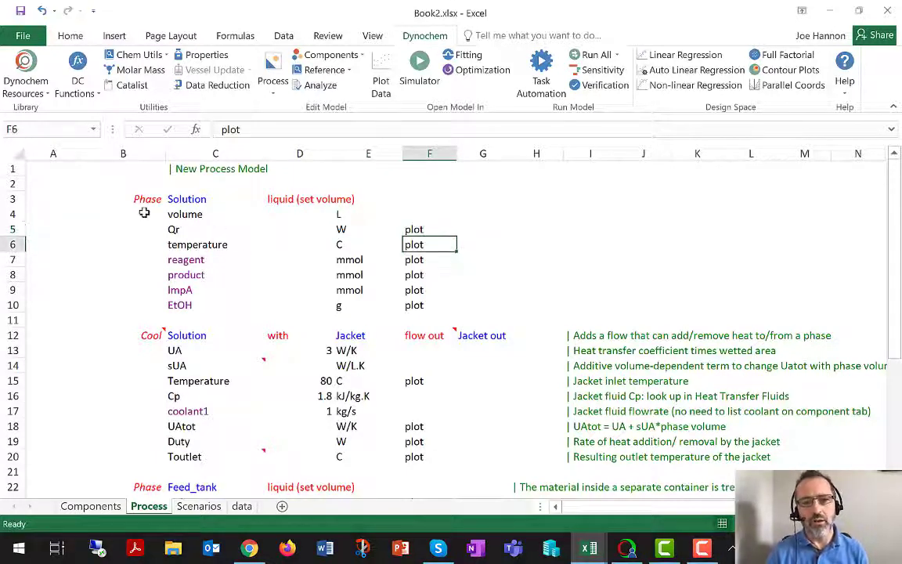
- Set the new Qr row to plot and check its name and unit cells
{"action": "left_click", "coordinate": [13, 229]}
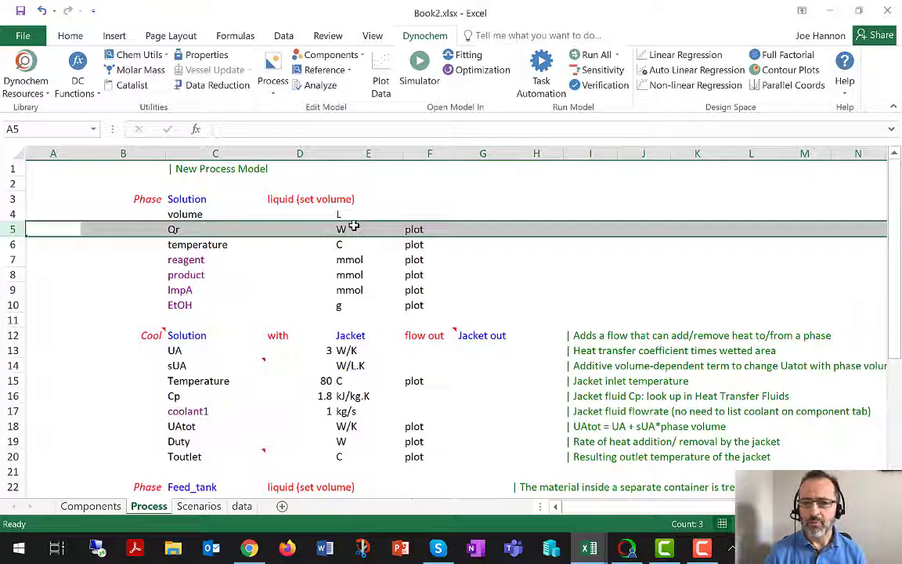
{"action": "left_click", "coordinate": [369, 229]}
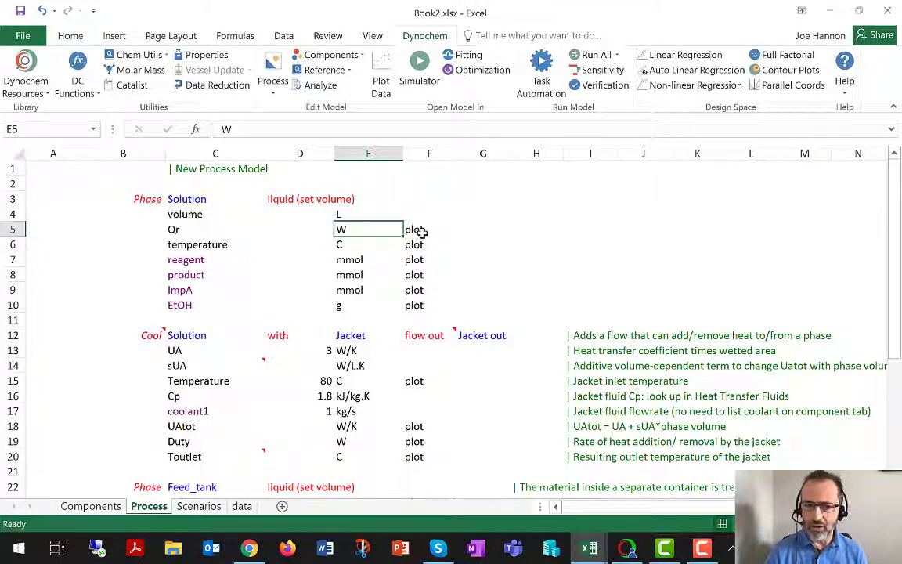
{"action": "left_click", "coordinate": [215, 228]}
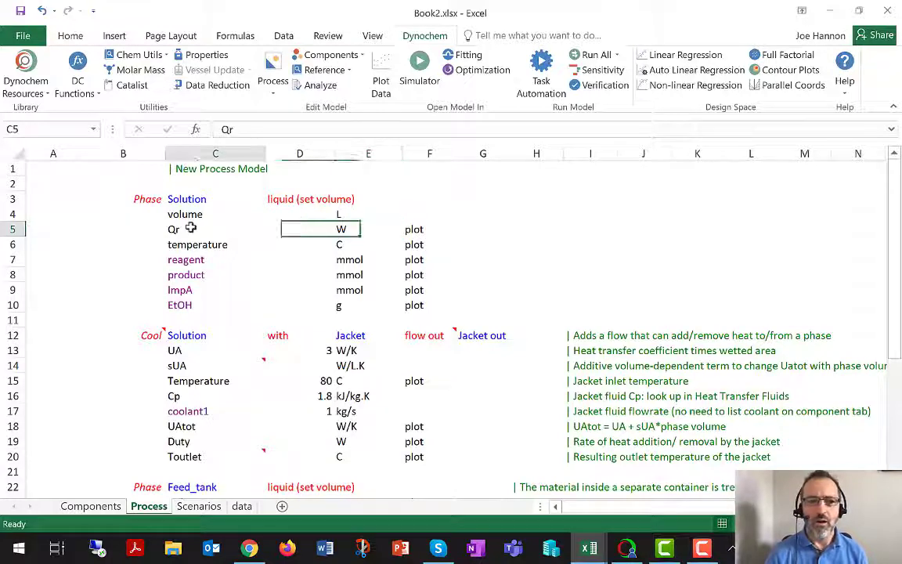
{"action": "left_click", "coordinate": [216, 229]}
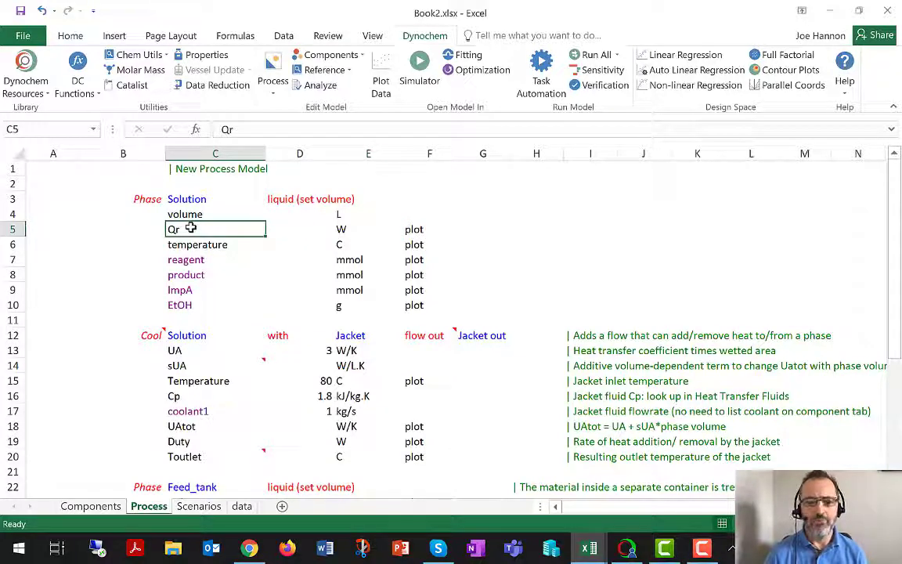
- Change the Reactions section rate constants to 0.01 and 0.001 L/mol.s
{"action": "scroll", "scroll_direction": "down", "scroll_amount": 3}
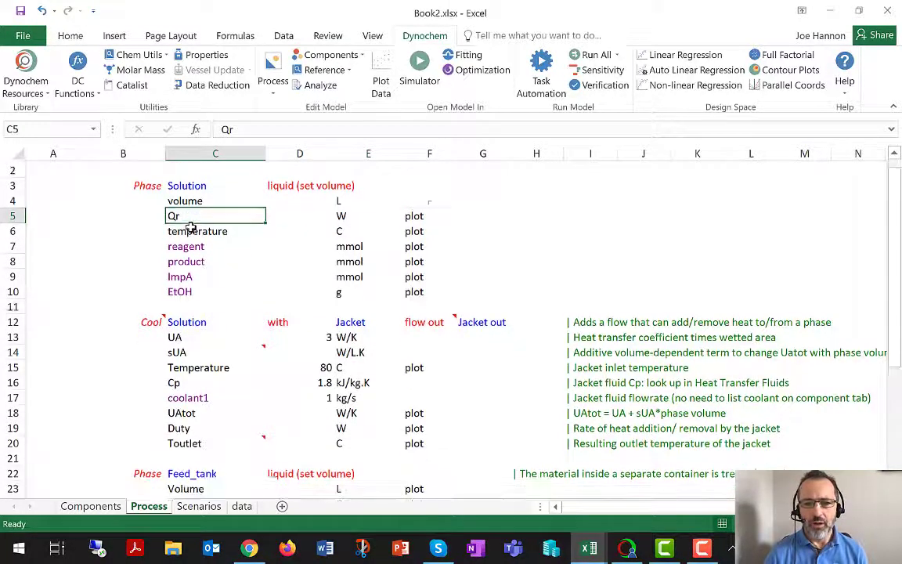
{"action": "scroll", "scroll_direction": "down", "scroll_amount": 3}
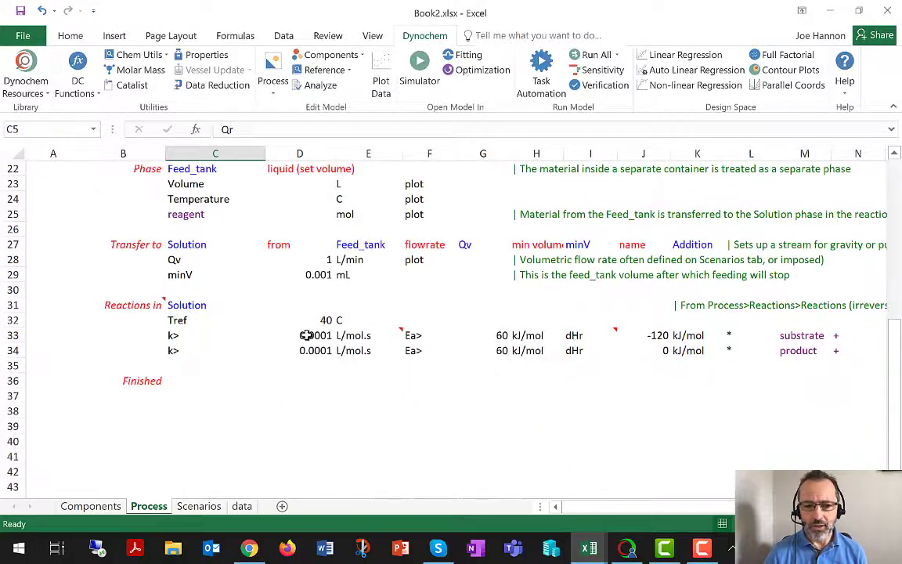
{"action": "left_click", "coordinate": [315, 336]}
{"action": "type", "text": "0.01"}
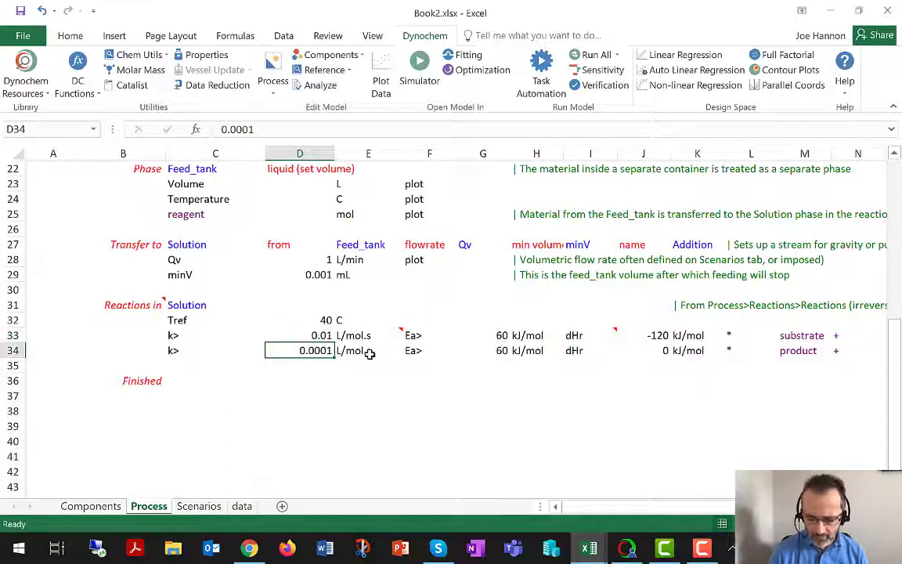
{"action": "type", "text": ".00"}
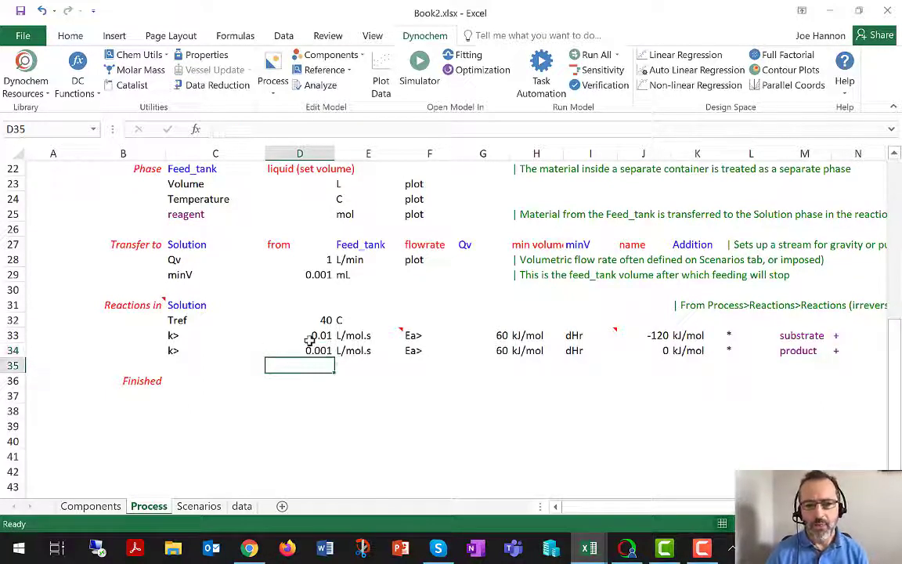
{"action": "left_click", "coordinate": [299, 350]}
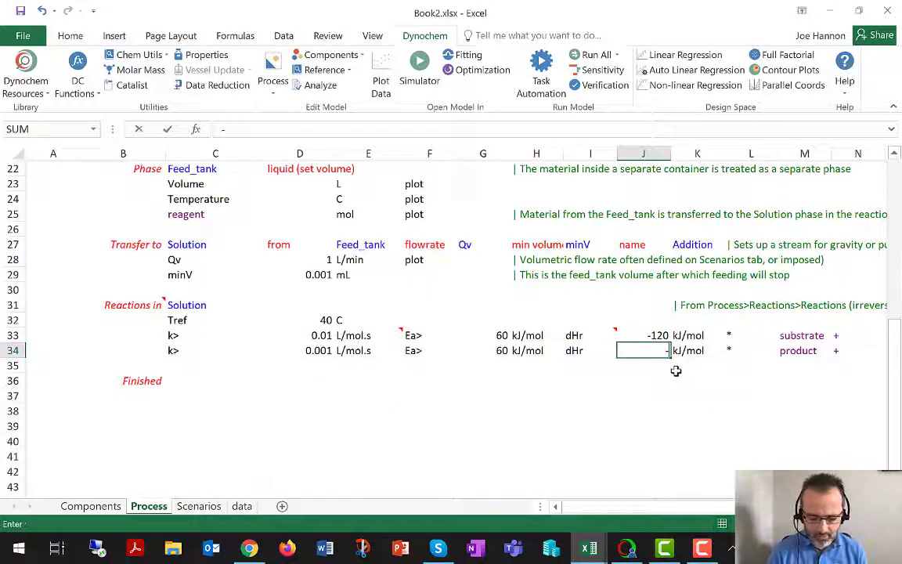
{"action": "type", "text": "-120"}
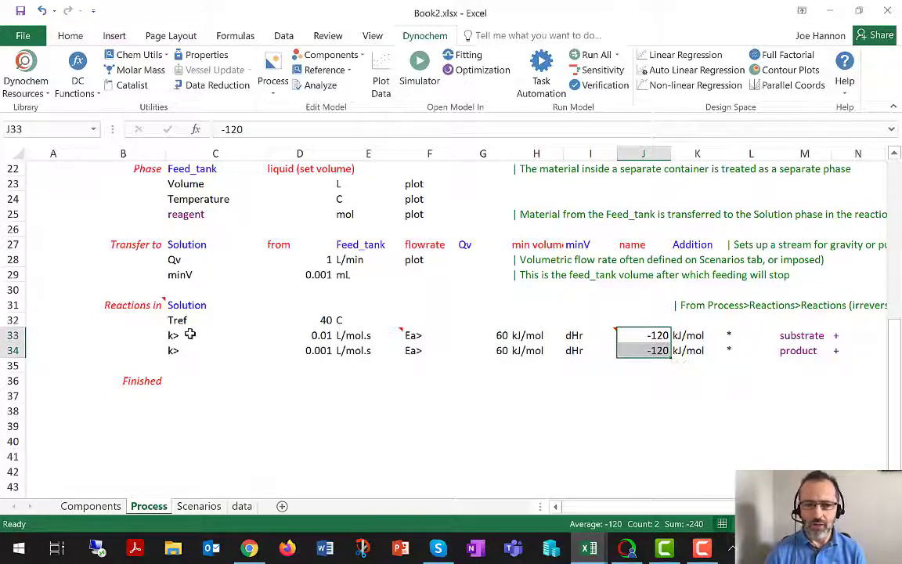
{"action": "left_click", "coordinate": [172, 335]}
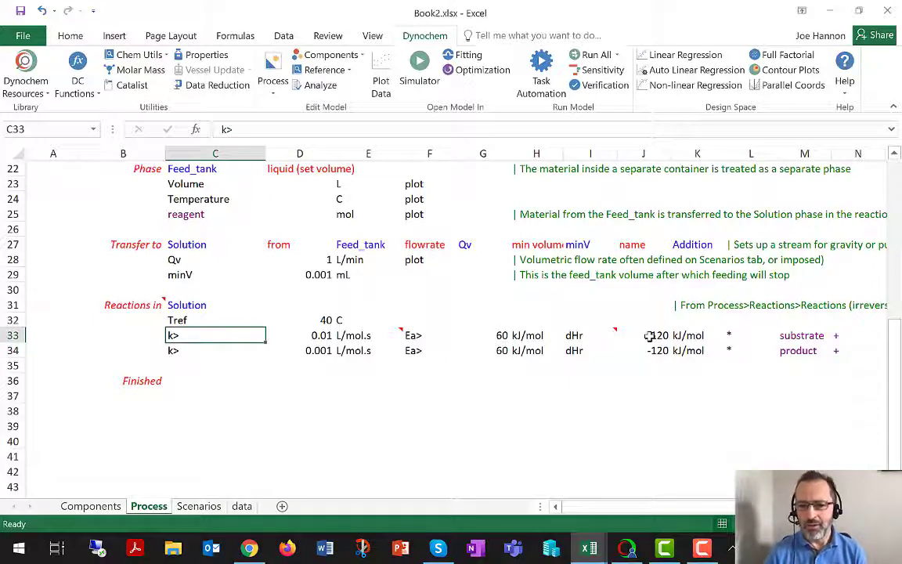
{"action": "left_click", "coordinate": [643, 350]}
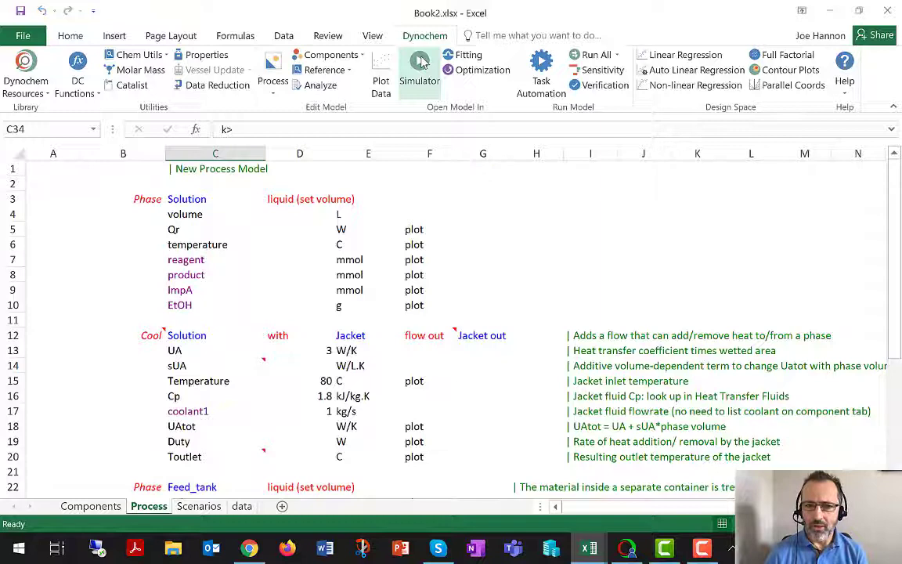
- Launch the model in Dynochem Simulator and open the Experiment 1 scenario
{"action": "left_click", "coordinate": [420, 70]}
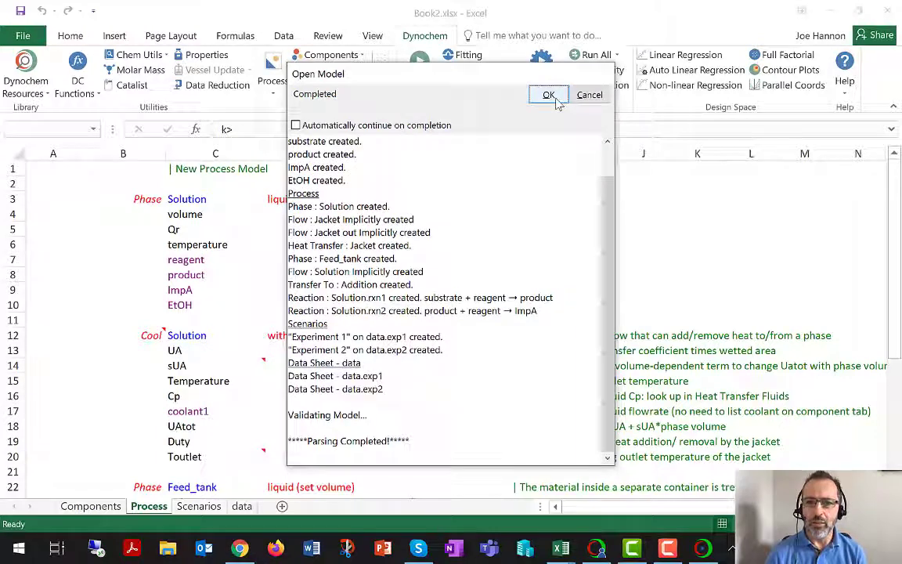
{"action": "left_click", "coordinate": [549, 94]}
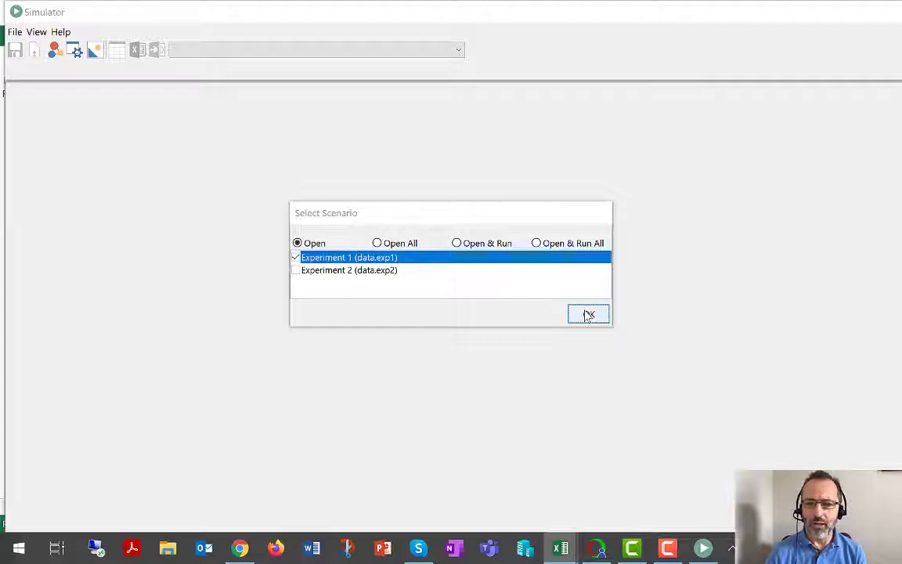
{"action": "left_click", "coordinate": [588, 314]}
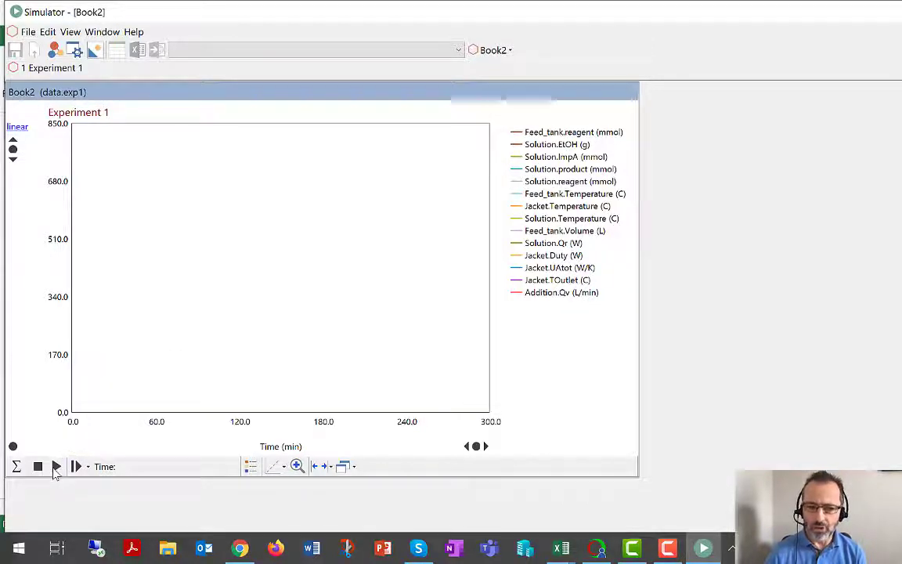
- Simulate Experiment 1 to 300 min and view the Qr profile
{"action": "left_click", "coordinate": [76, 466]}
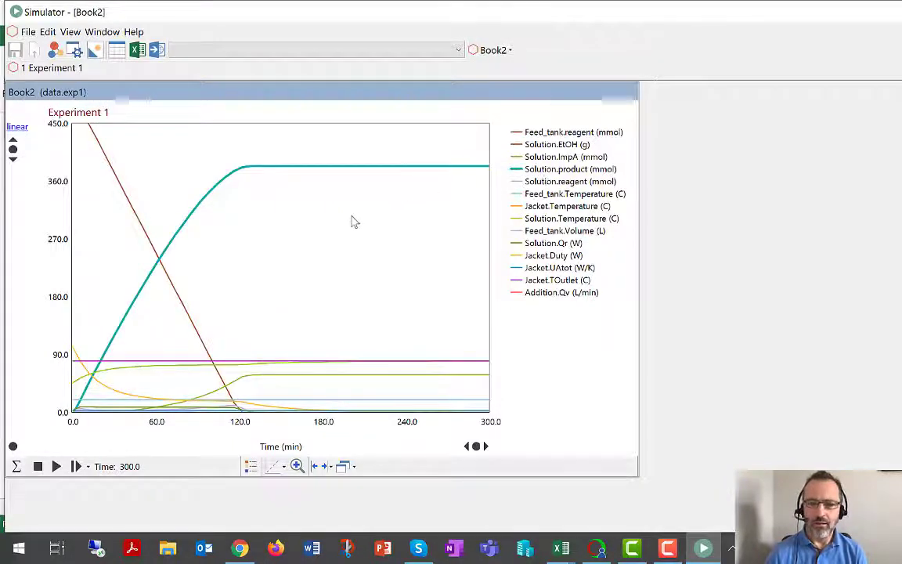
{"action": "mouse_move", "coordinate": [298, 180]}
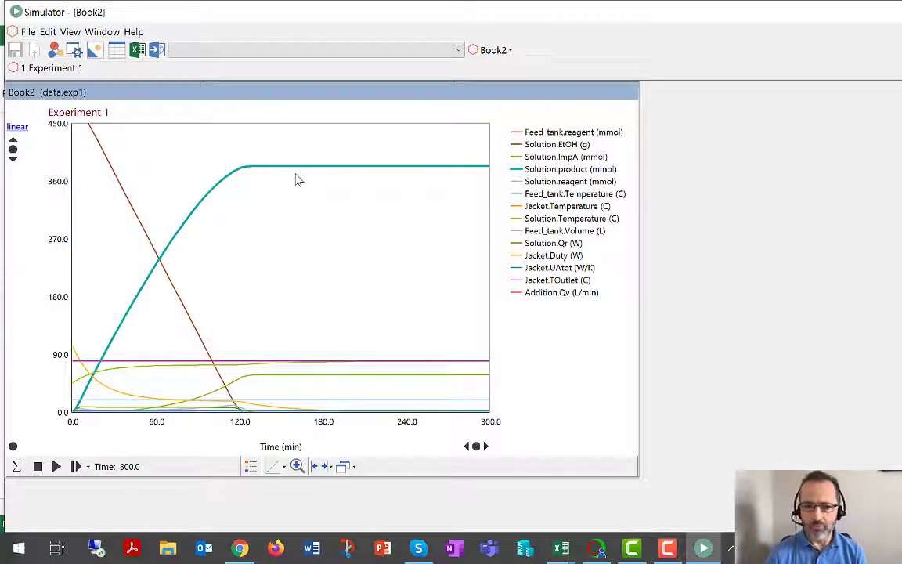
{"action": "mouse_move", "coordinate": [150, 294]}
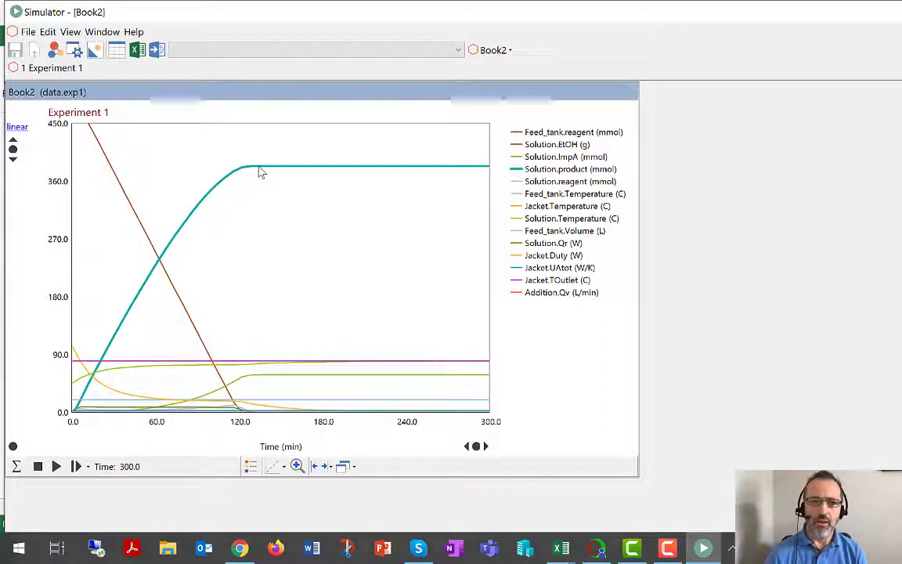
{"action": "mouse_move", "coordinate": [260, 171]}
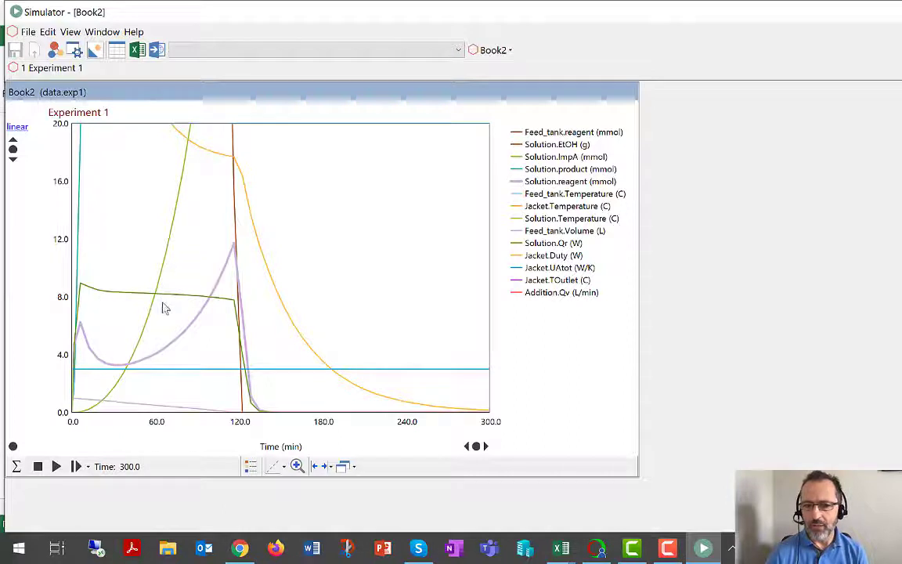
{"action": "mouse_move", "coordinate": [104, 347]}
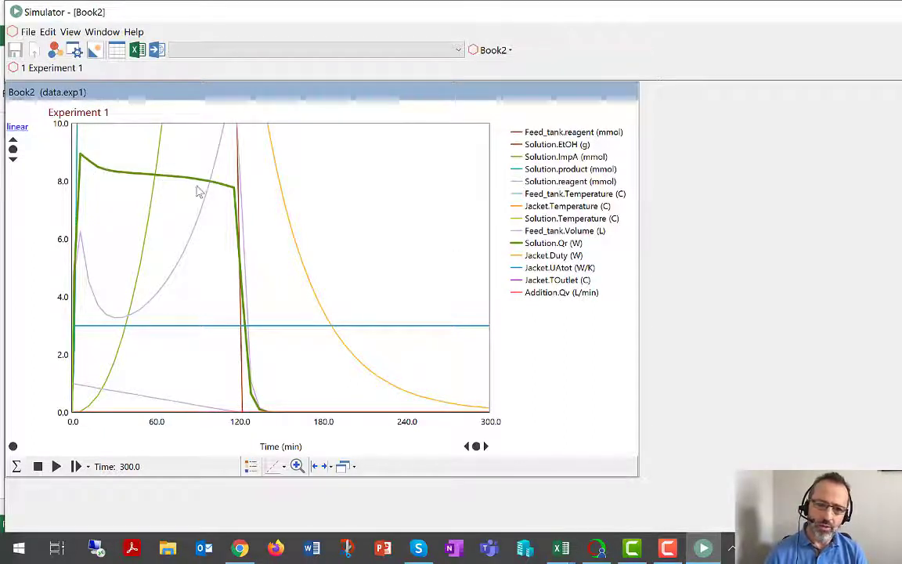
{"action": "mouse_move", "coordinate": [172, 180]}
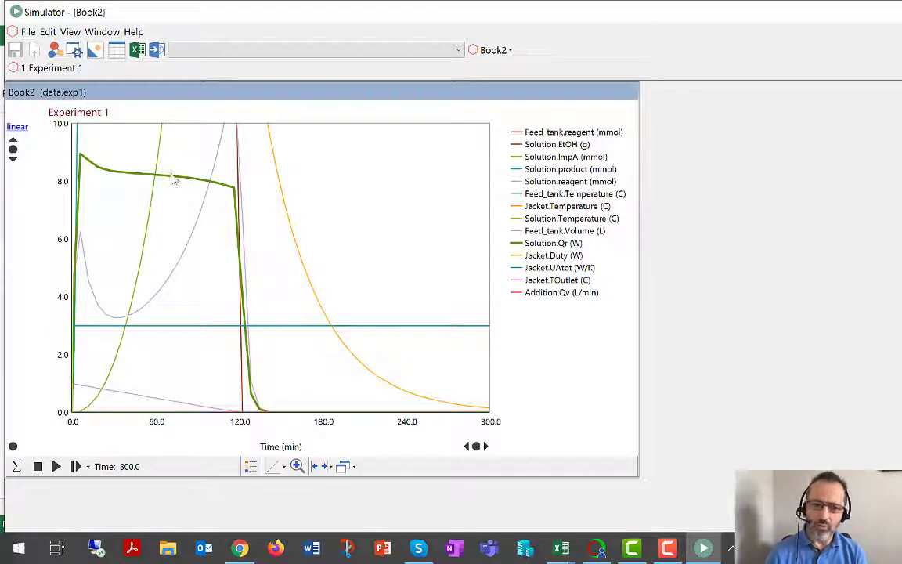
{"action": "mouse_move", "coordinate": [96, 170]}
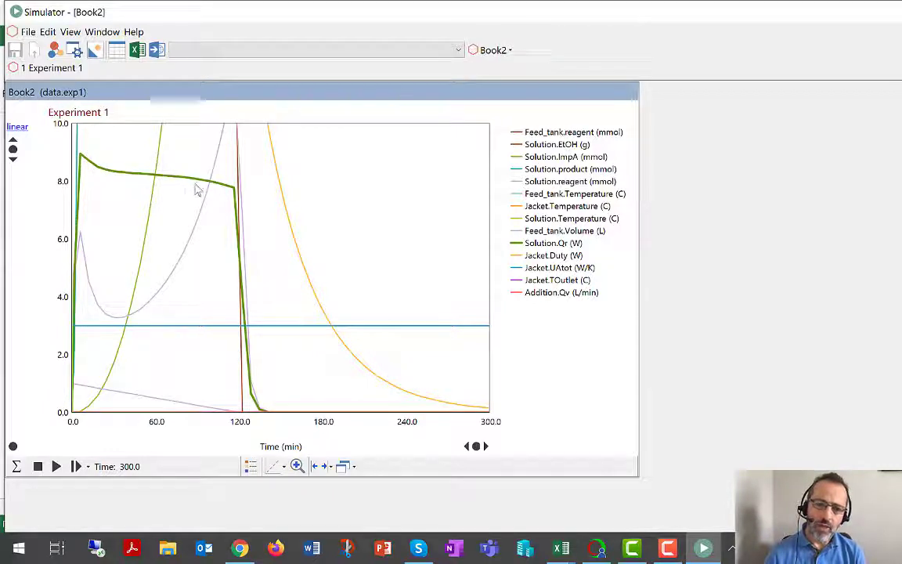
{"action": "mouse_move", "coordinate": [221, 190]}
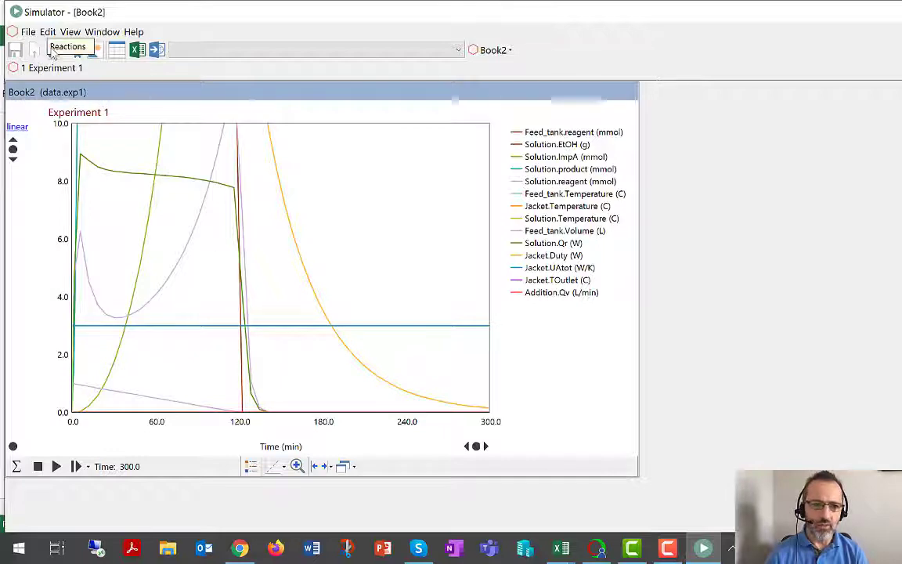
- Set dHr to -400 kJ/mol in the Reactions table and close it
{"action": "left_click", "coordinate": [67, 46]}
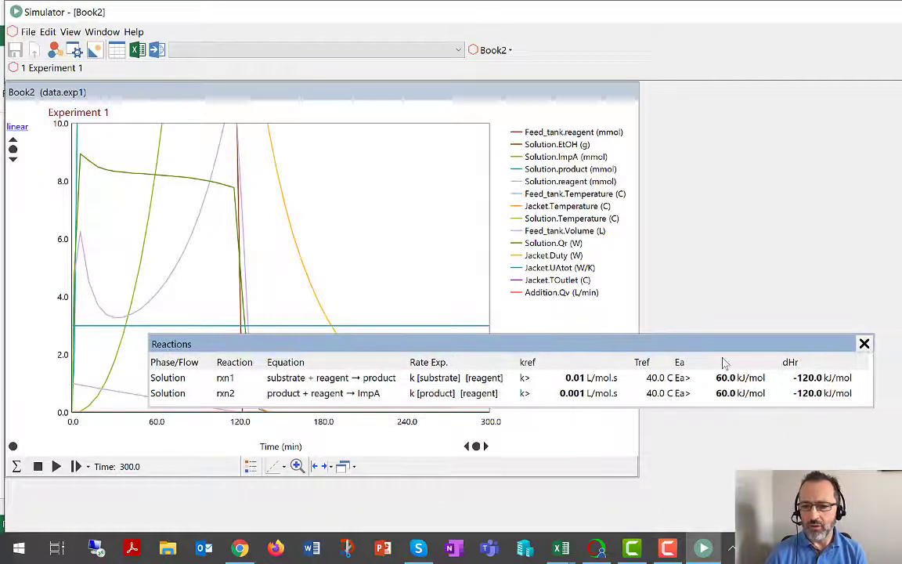
{"action": "left_click", "coordinate": [822, 377]}
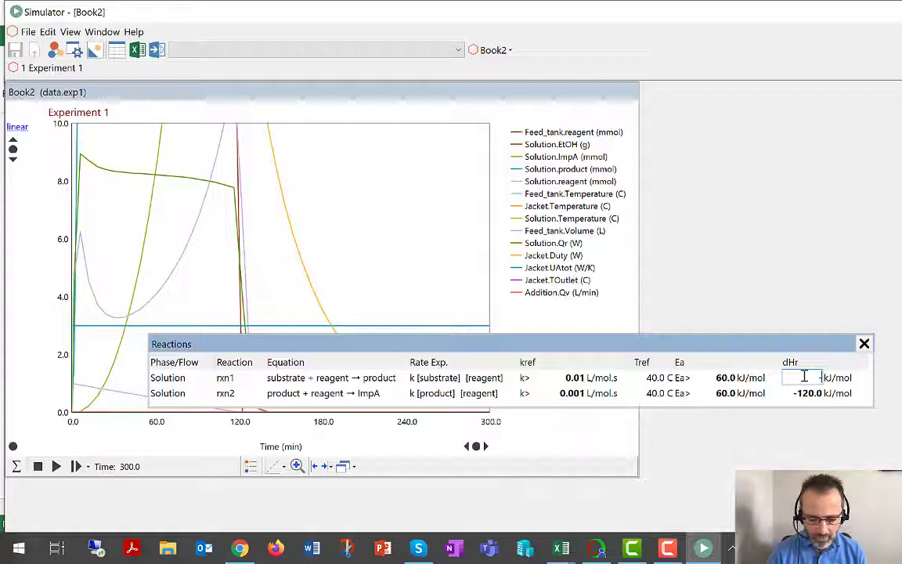
{"action": "type", "text": "-400"}
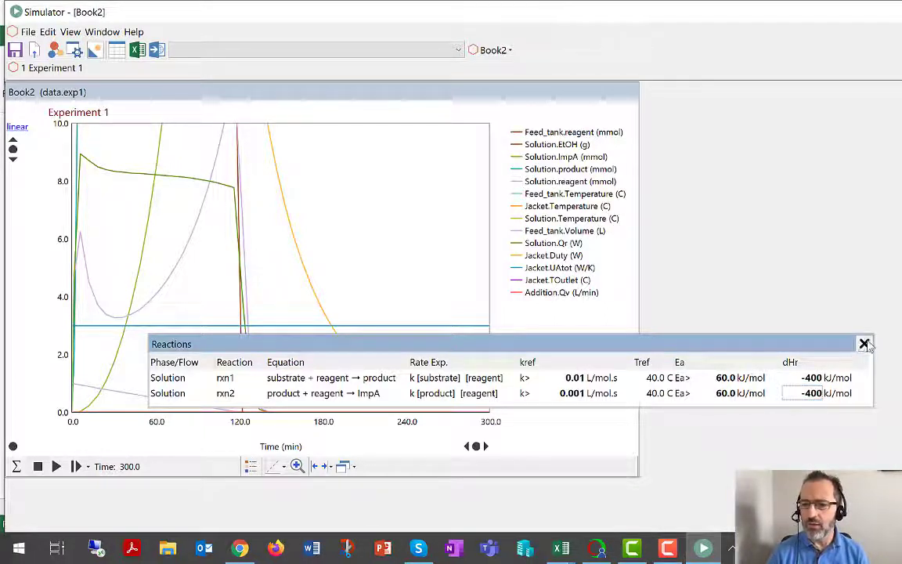
{"action": "left_click", "coordinate": [864, 344]}
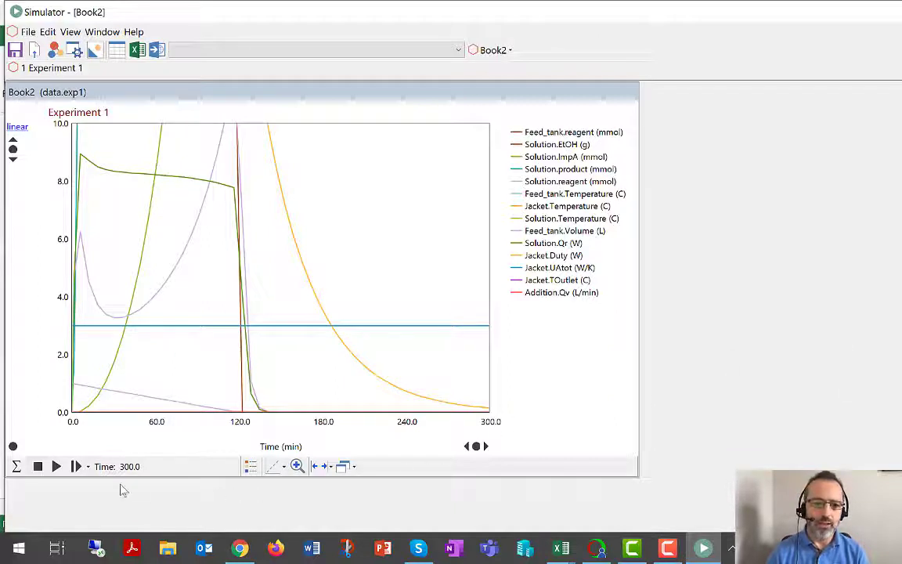
- Rerun Experiment 1 with the -400 kJ/mol exotherms to see Qr near 28 W
{"action": "left_click", "coordinate": [76, 466]}
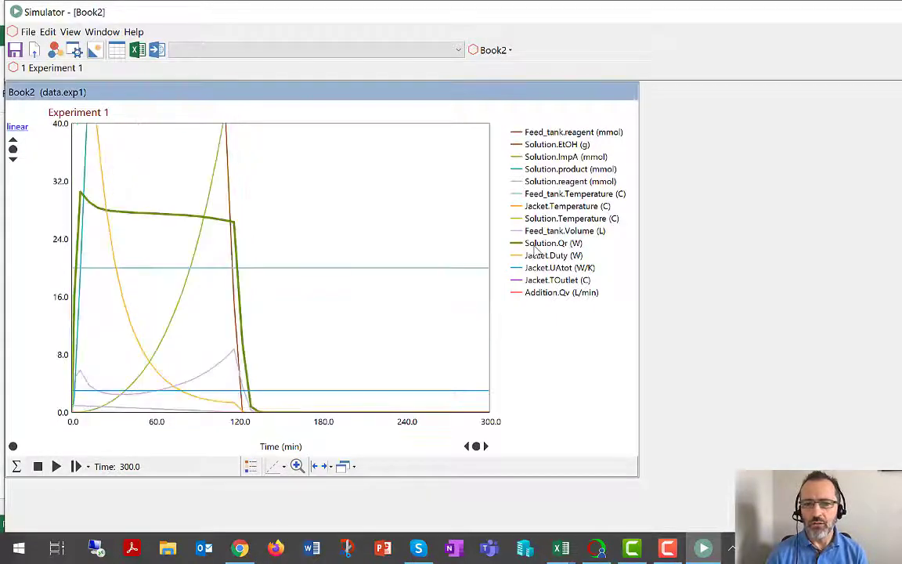
{"action": "mouse_move", "coordinate": [147, 218]}
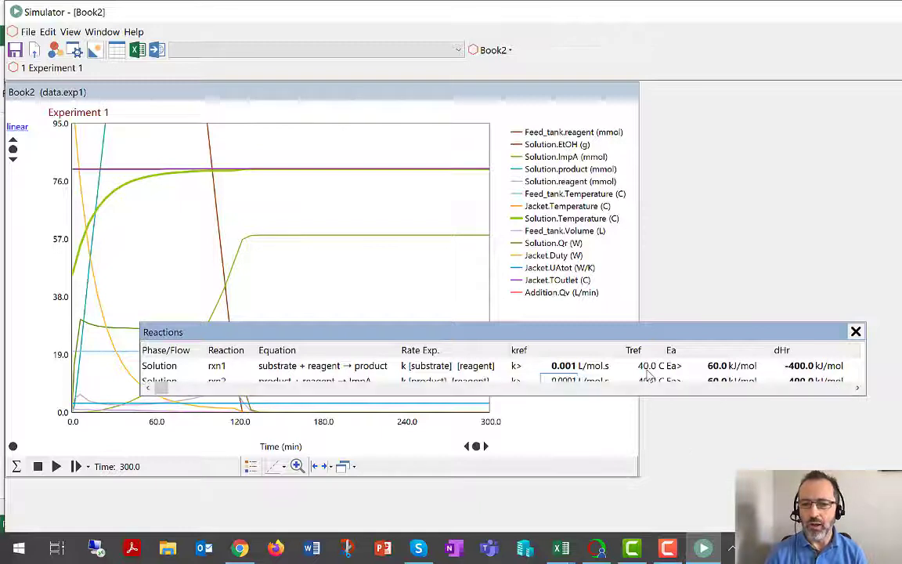
- Close the Reactions table with kref at 0.001 and rerun the simulation
{"action": "left_click", "coordinate": [855, 331]}
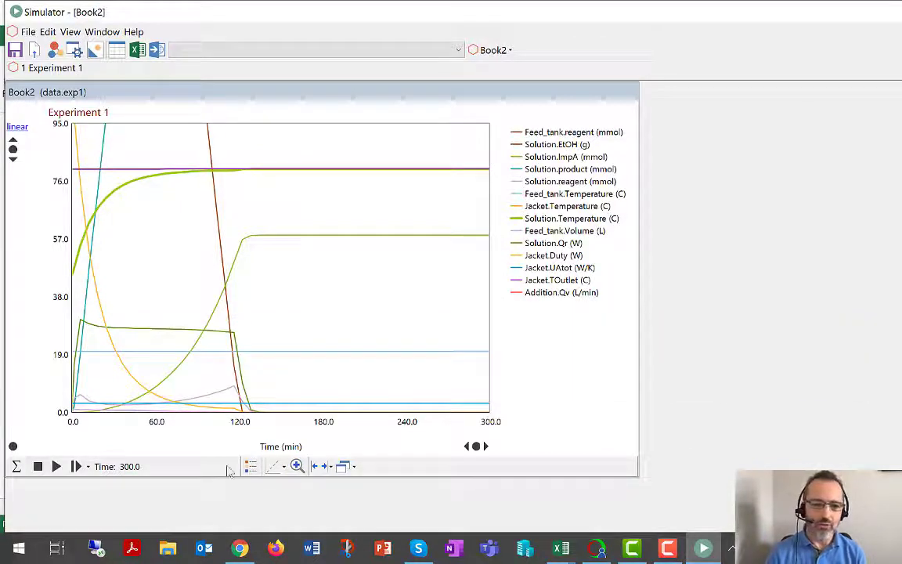
{"action": "mouse_move", "coordinate": [172, 493]}
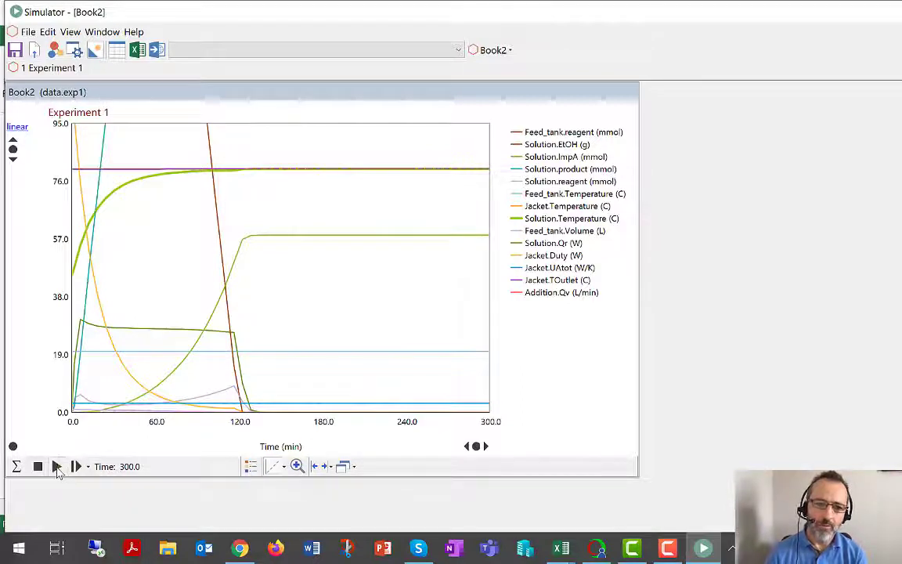
{"action": "left_click", "coordinate": [77, 466]}
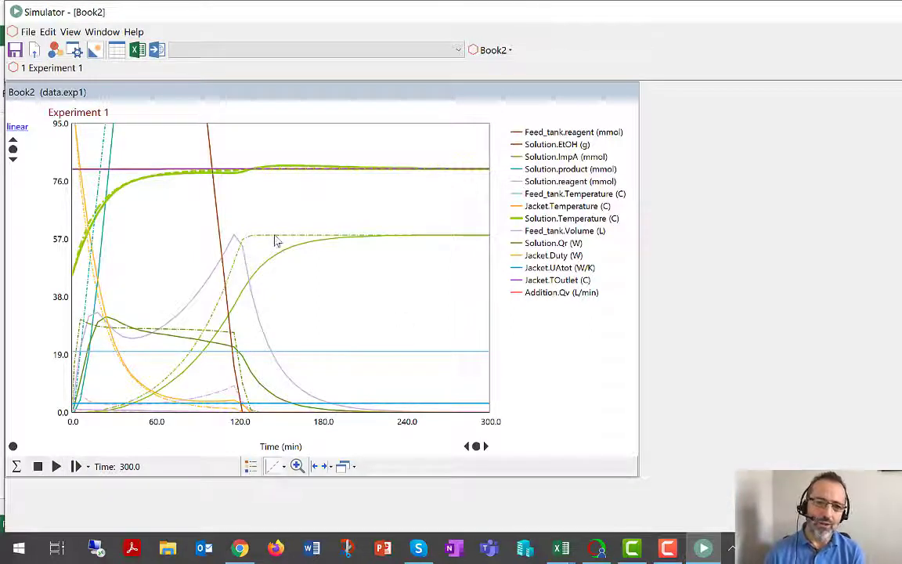
{"action": "mouse_move", "coordinate": [449, 251]}
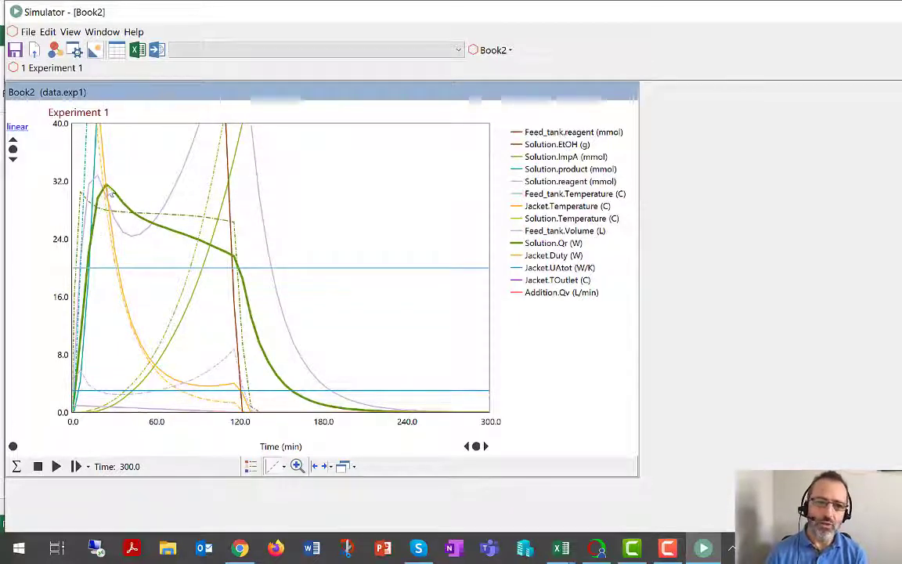
{"action": "mouse_move", "coordinate": [241, 260]}
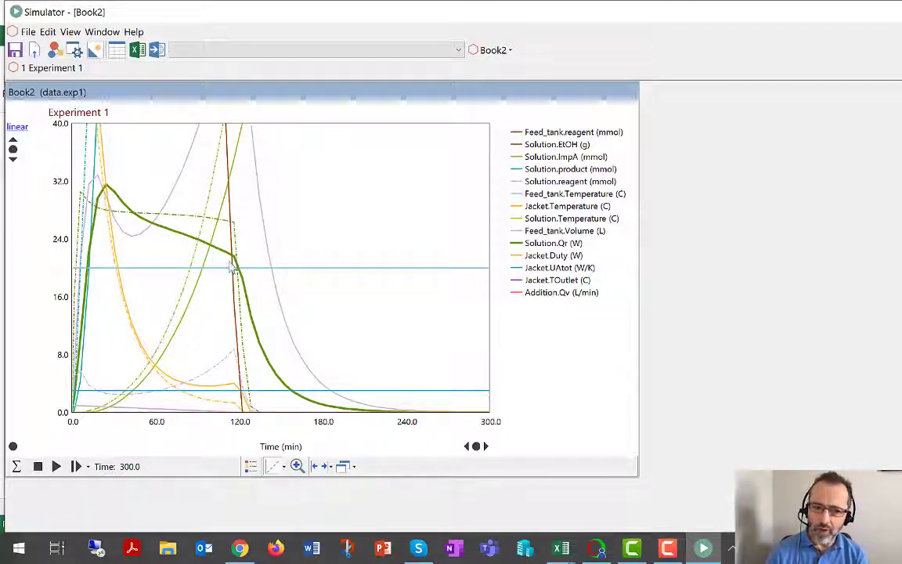
{"action": "mouse_move", "coordinate": [421, 395]}
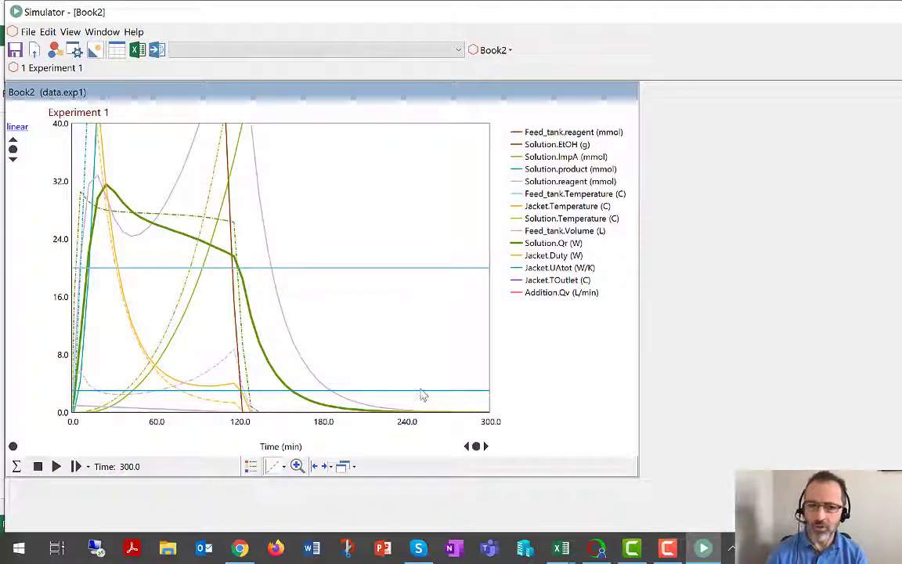